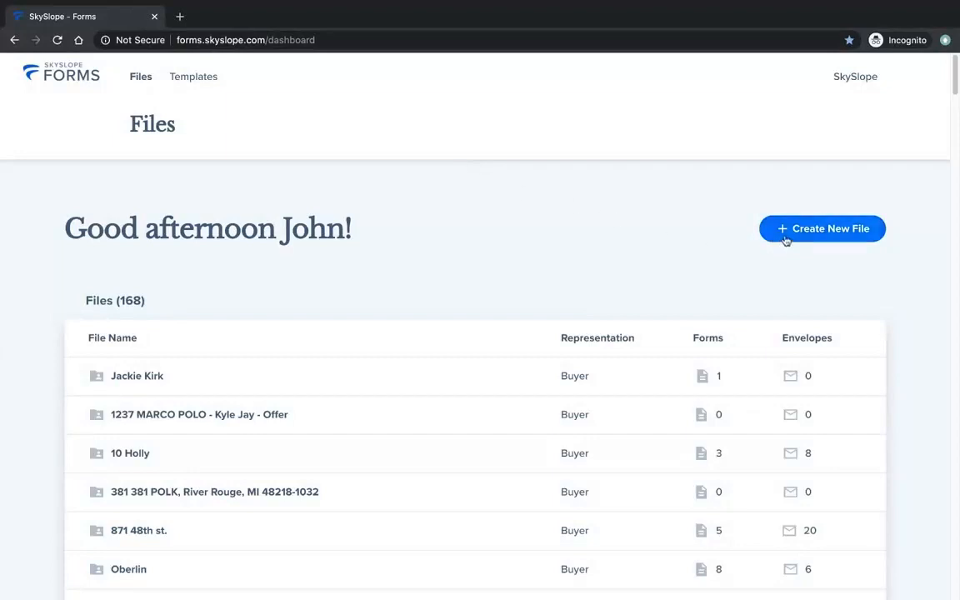
# Begin a new file with Buyer representation and client first name Jackie entered.
pyautogui.click(822, 228)
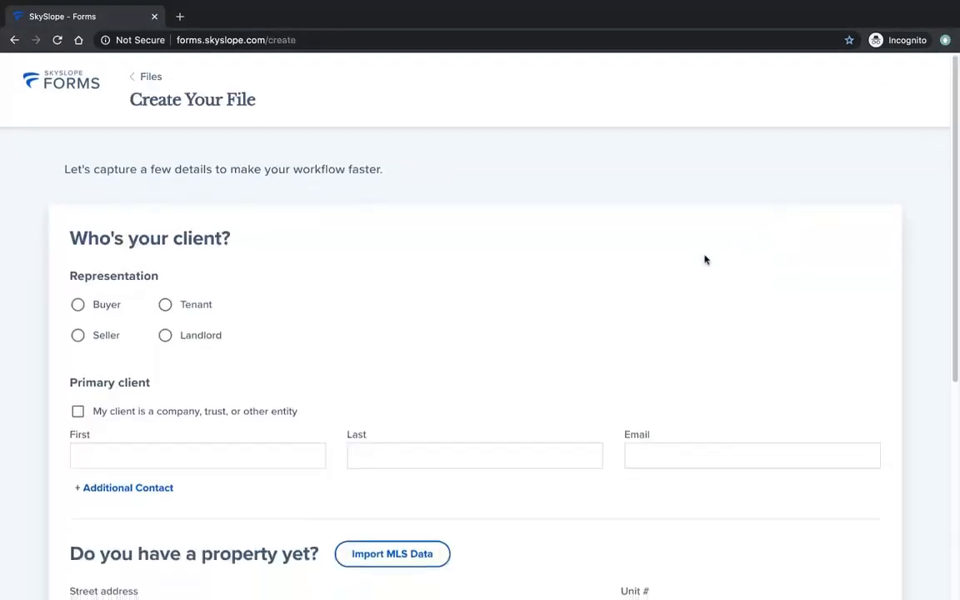
pyautogui.scroll(-3)
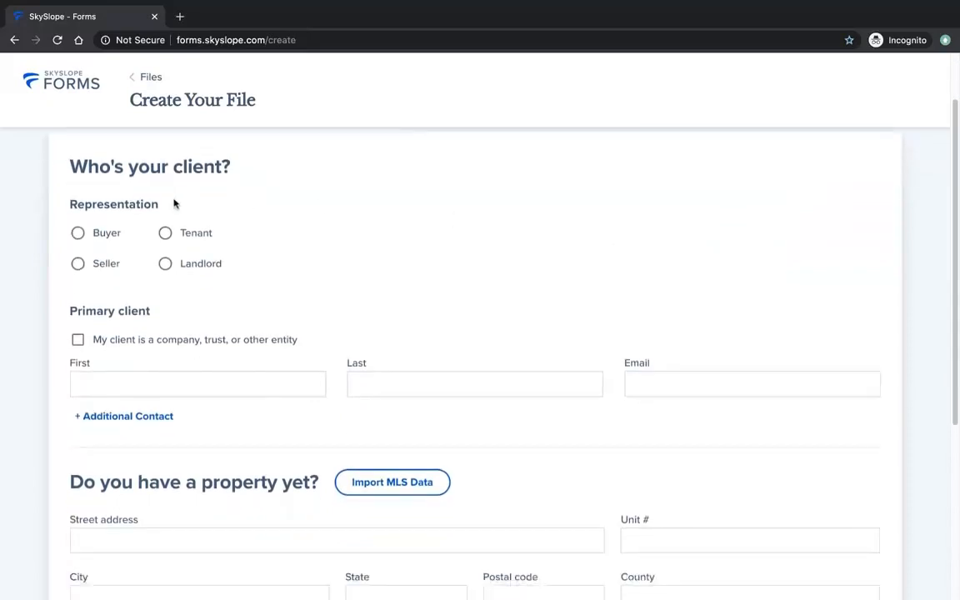
pyautogui.click(76, 233)
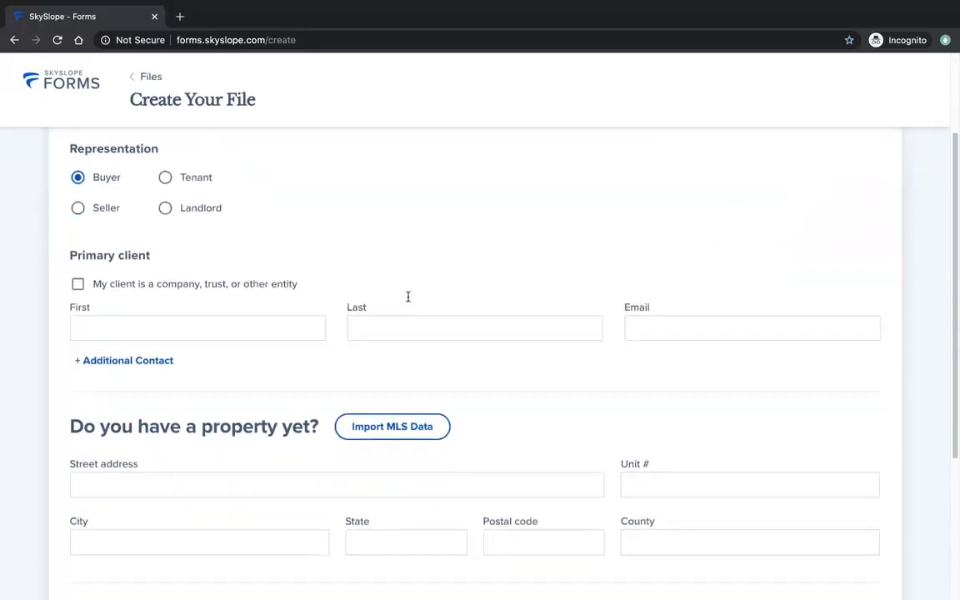
pyautogui.write('Jackie')
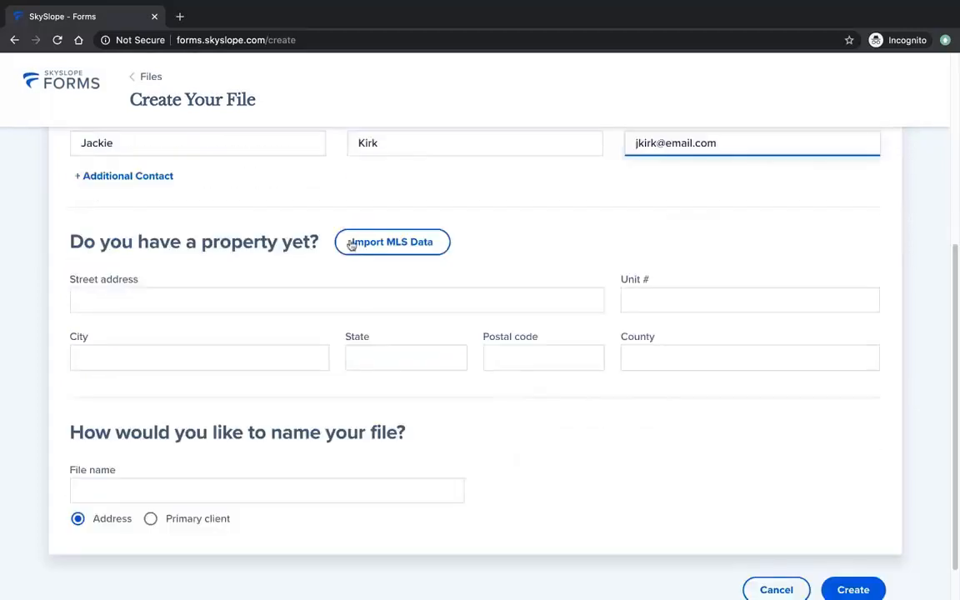
# Search the MLS import for listing number 6083788.
pyautogui.click(392, 241)
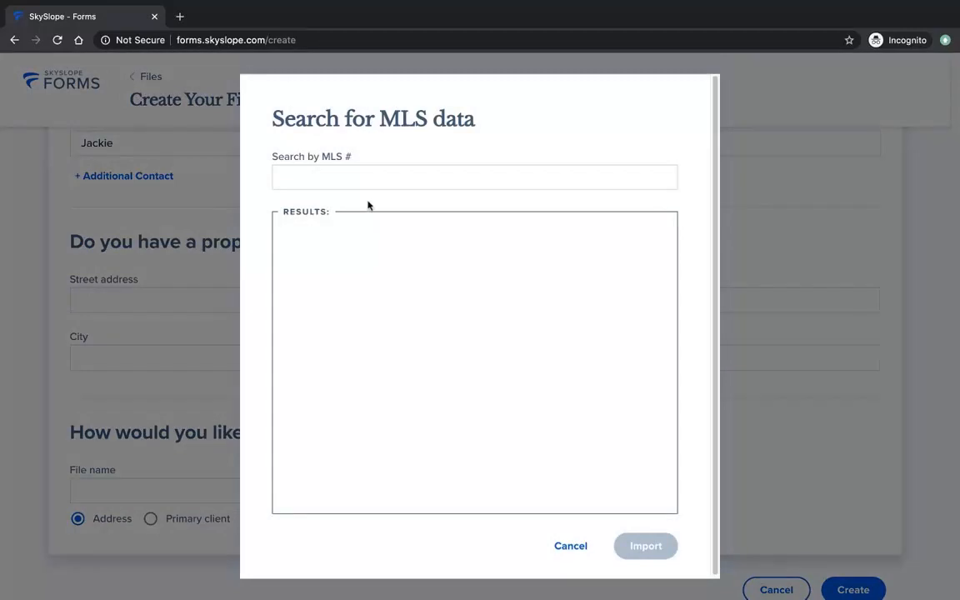
pyautogui.click(473, 176)
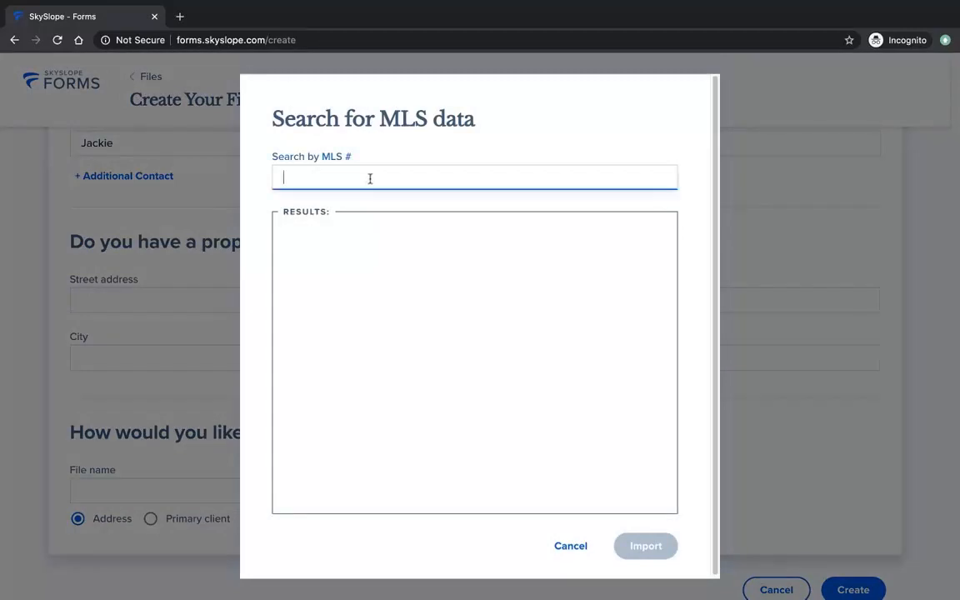
pyautogui.write('608')
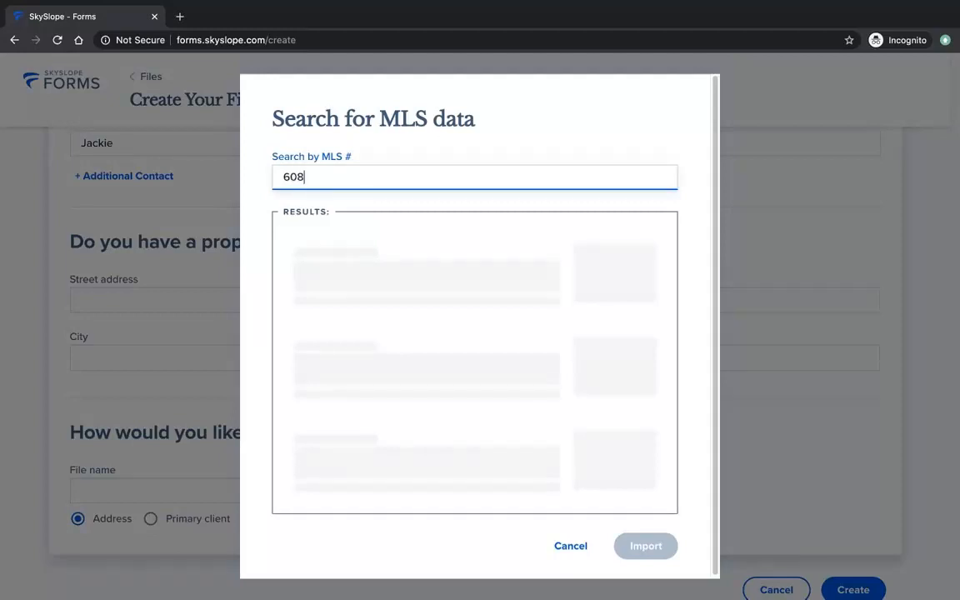
pyautogui.write('3788')
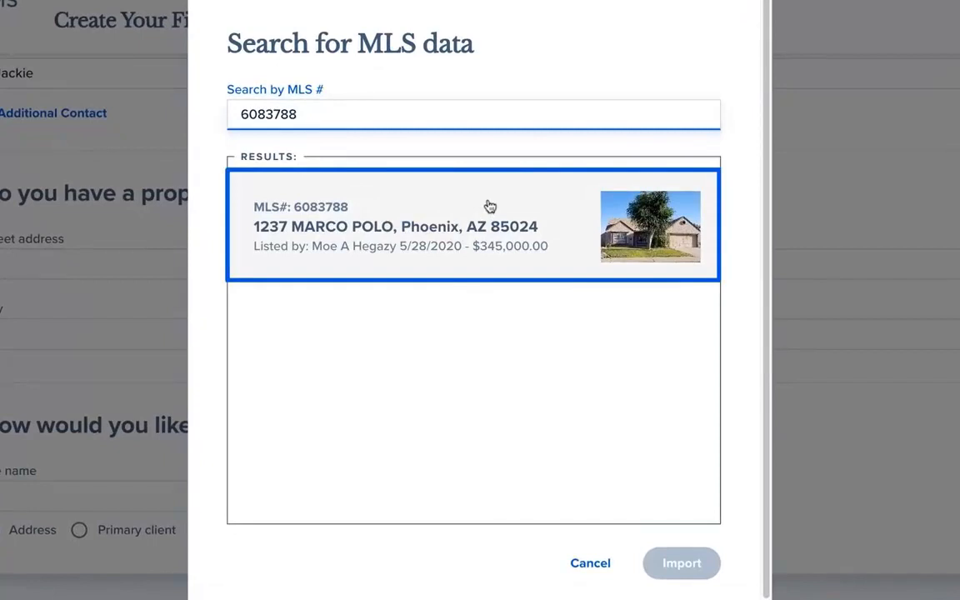
pyautogui.click(474, 225)
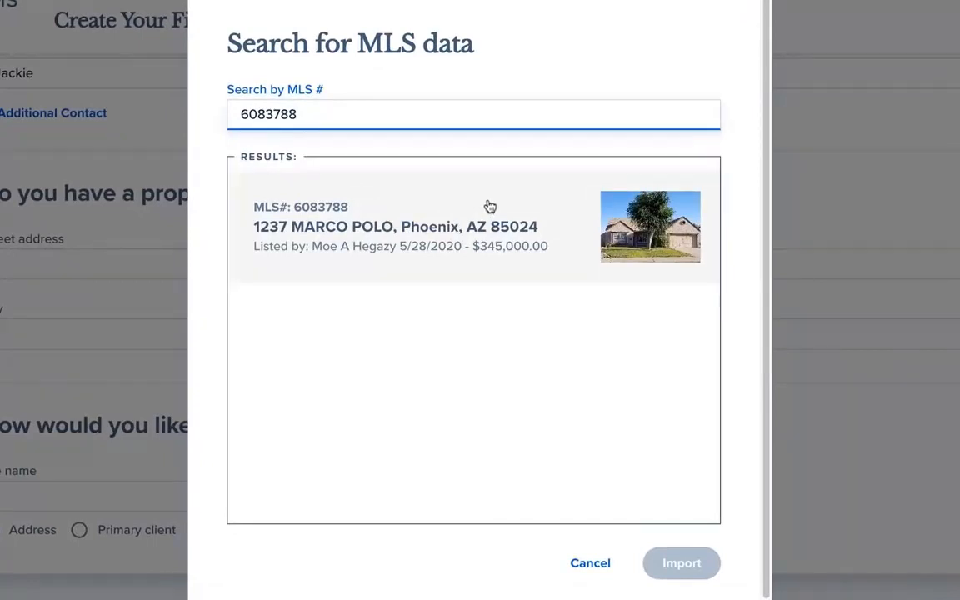
pyautogui.click(474, 113)
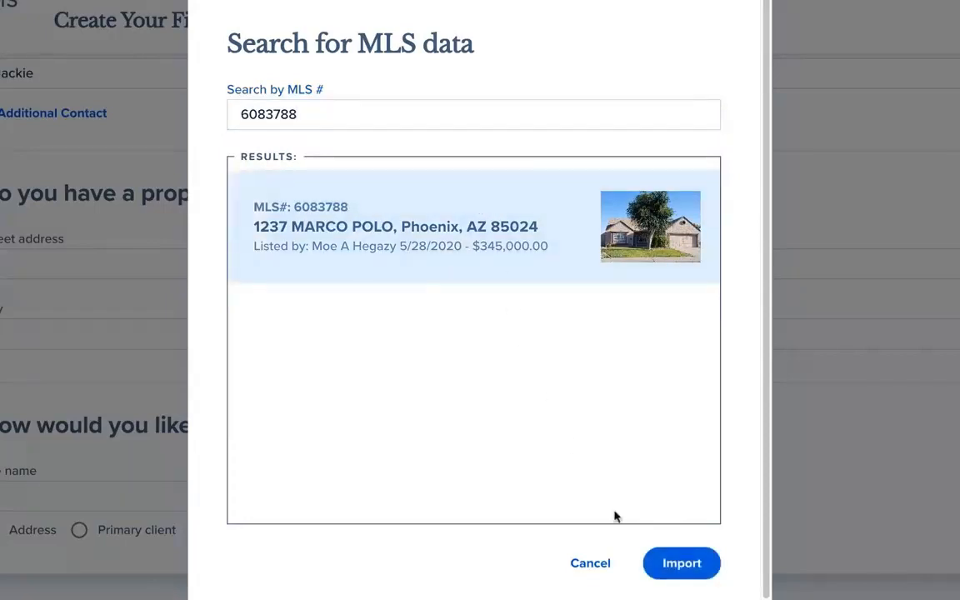
pyautogui.click(680, 564)
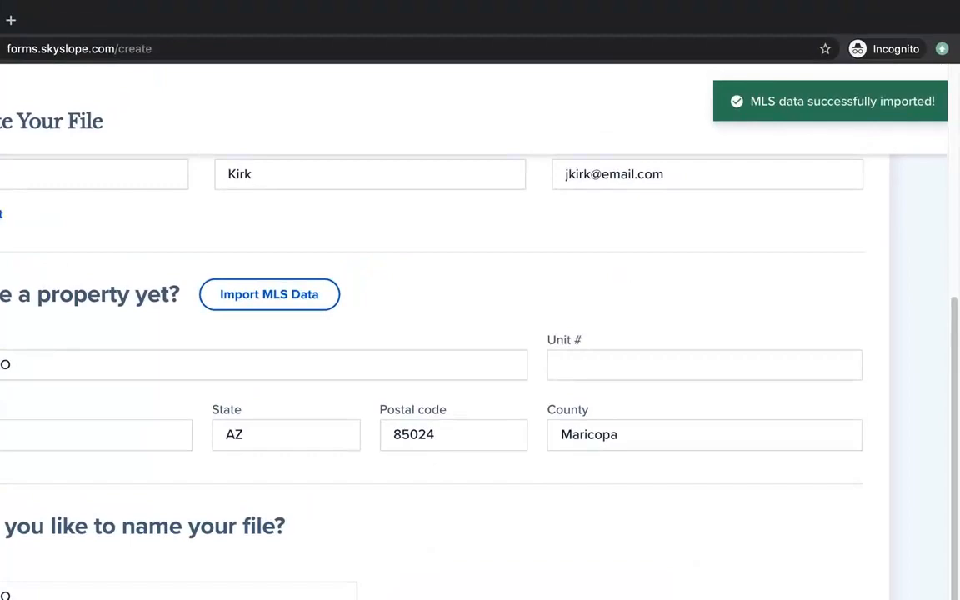
pyautogui.scroll(-3)
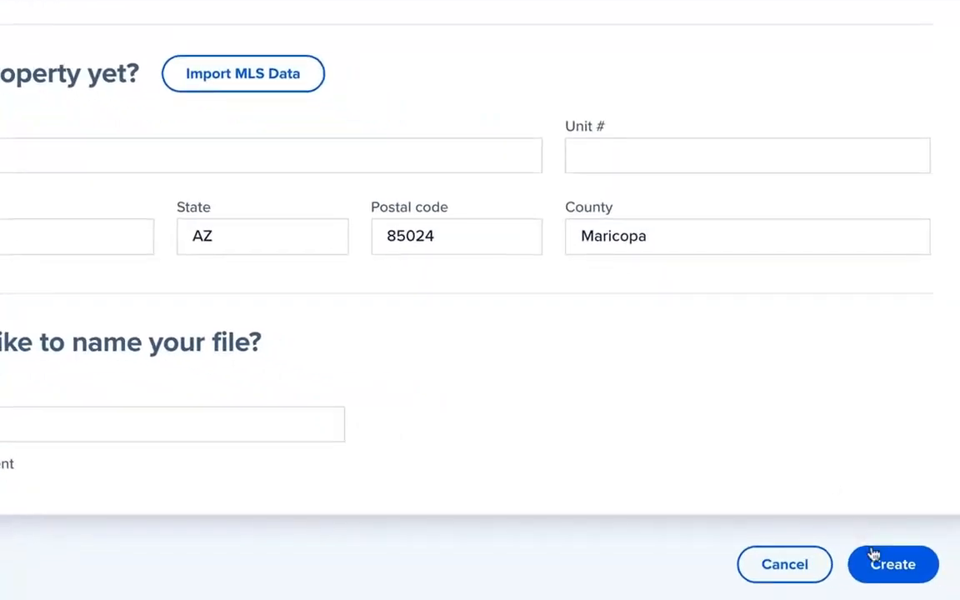
pyautogui.click(893, 564)
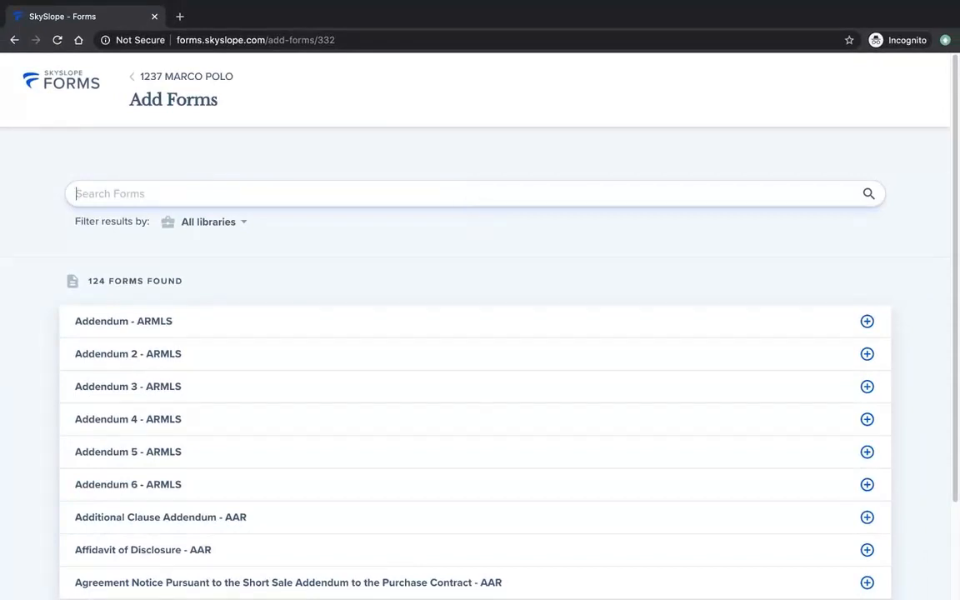
# Add the Residential Resale Real Estate Purchase Contract - AAR found via 'purchase', then return to Files.
pyautogui.write('purchase')
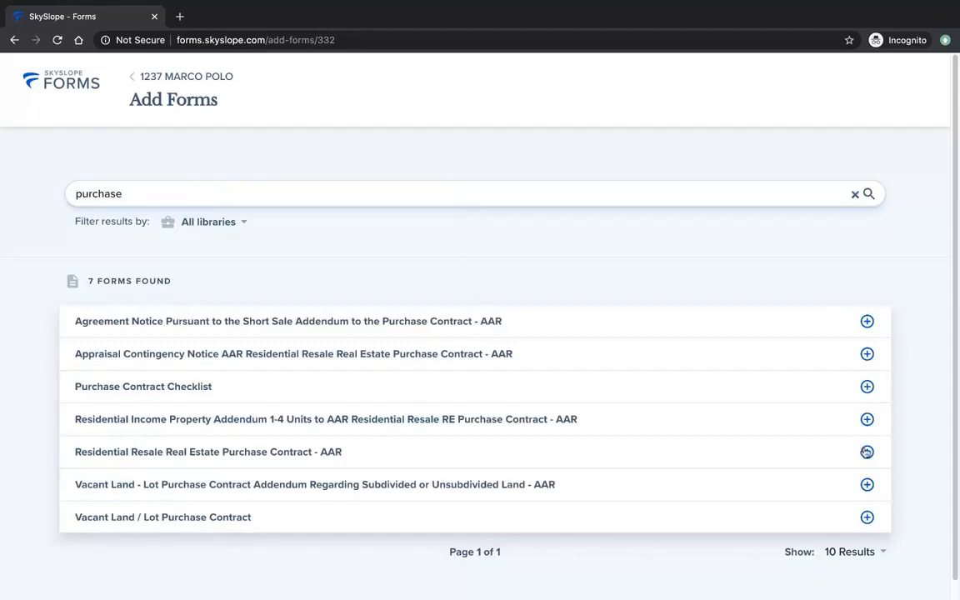
pyautogui.click(867, 452)
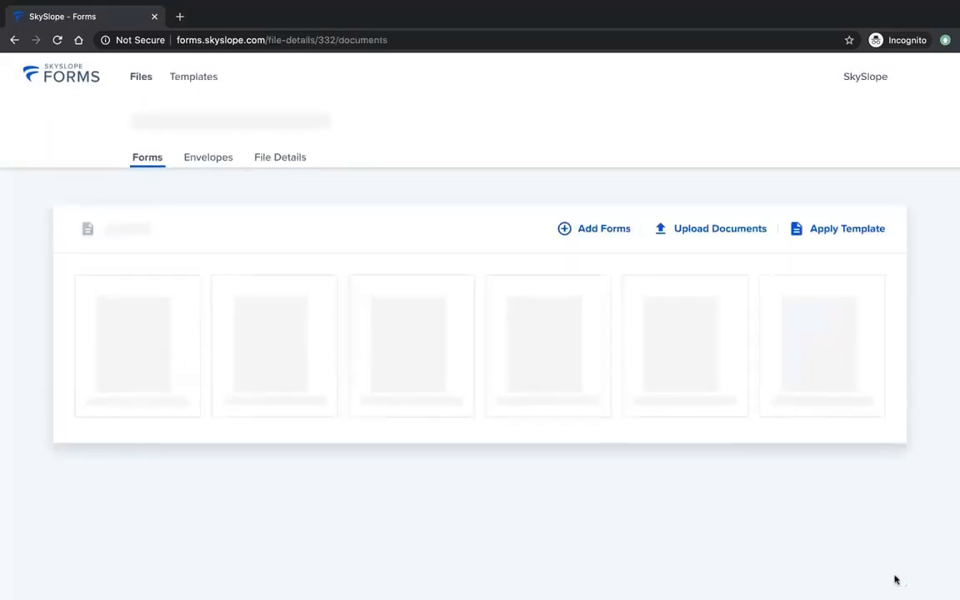
pyautogui.click(137, 345)
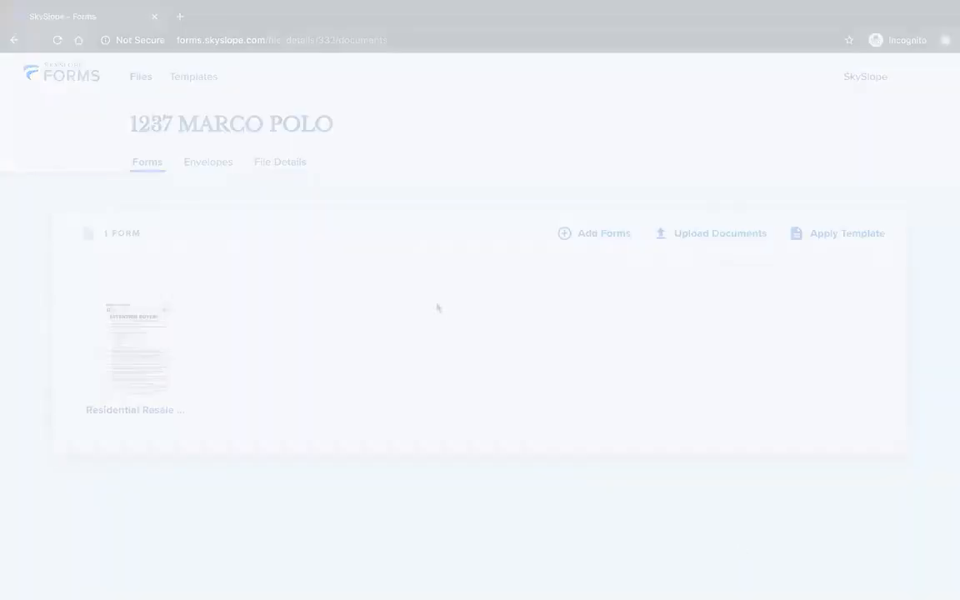
pyautogui.click(140, 77)
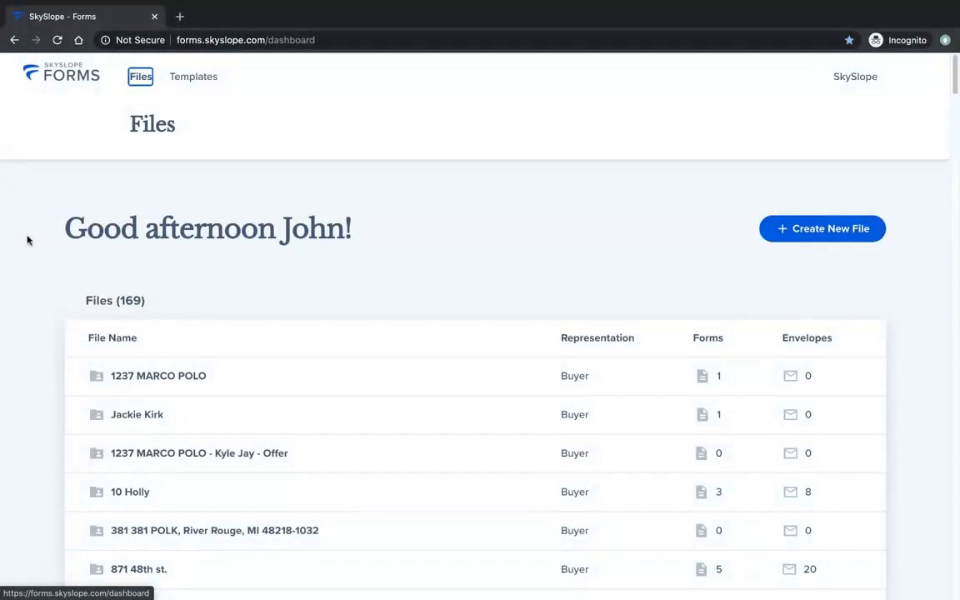
pyautogui.moveTo(822, 229)
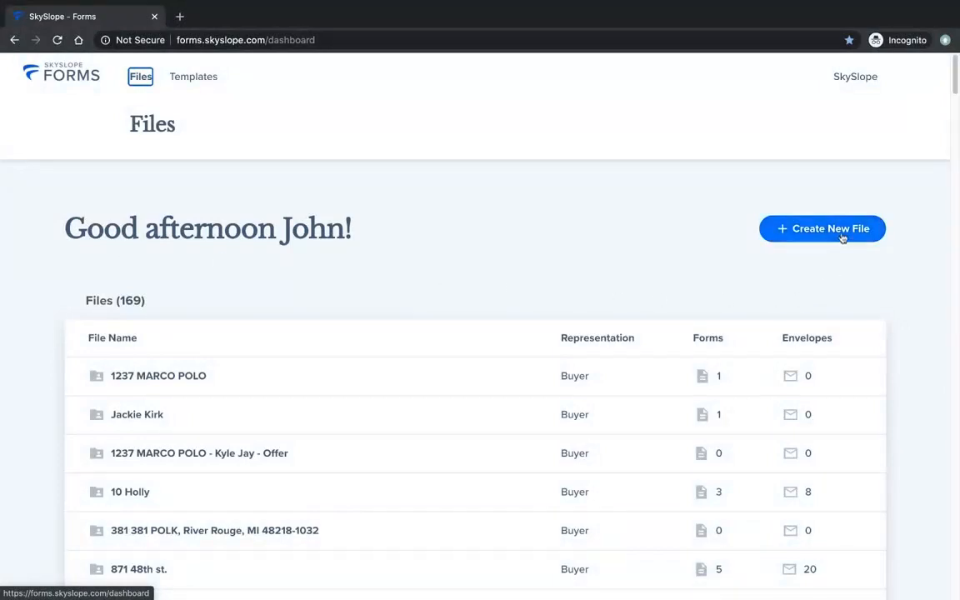
pyautogui.click(822, 228)
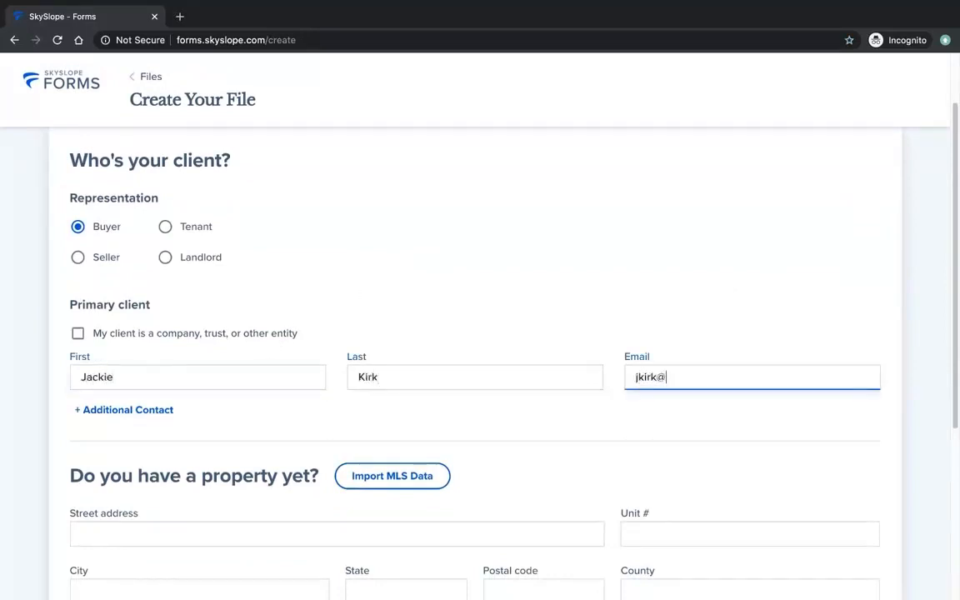
pyautogui.write('email.com')
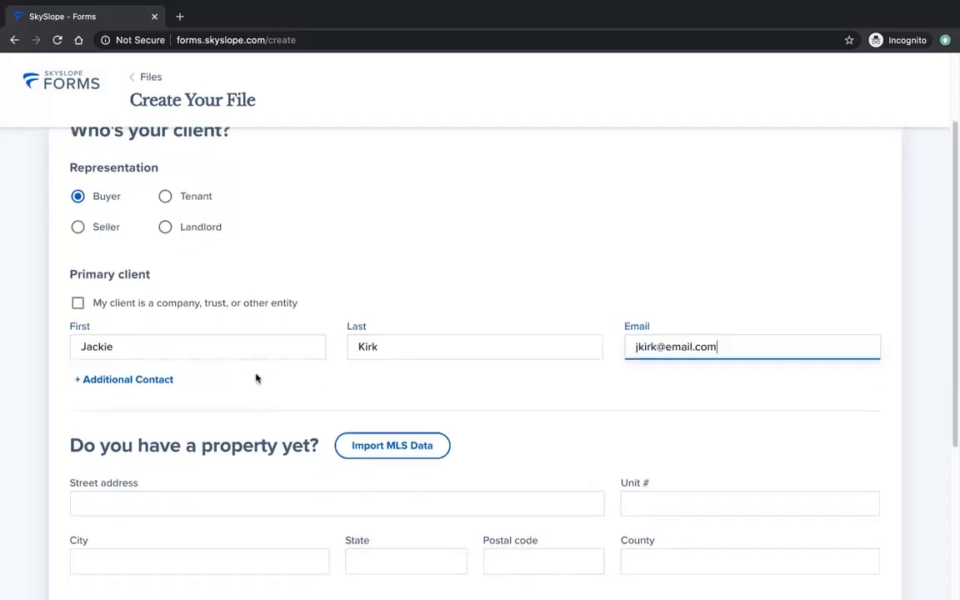
pyautogui.scroll(-3)
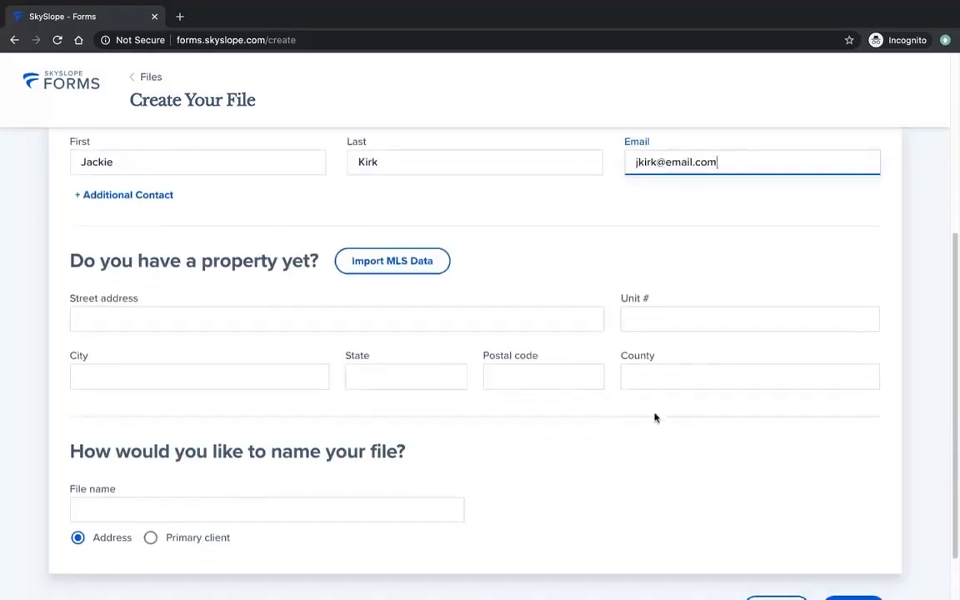
pyautogui.click(150, 473)
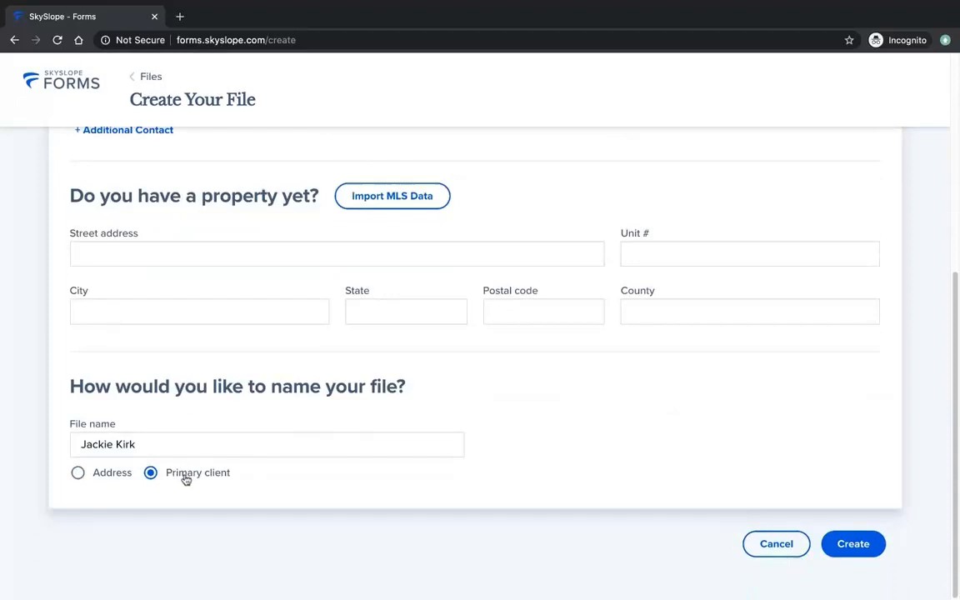
pyautogui.moveTo(847, 534)
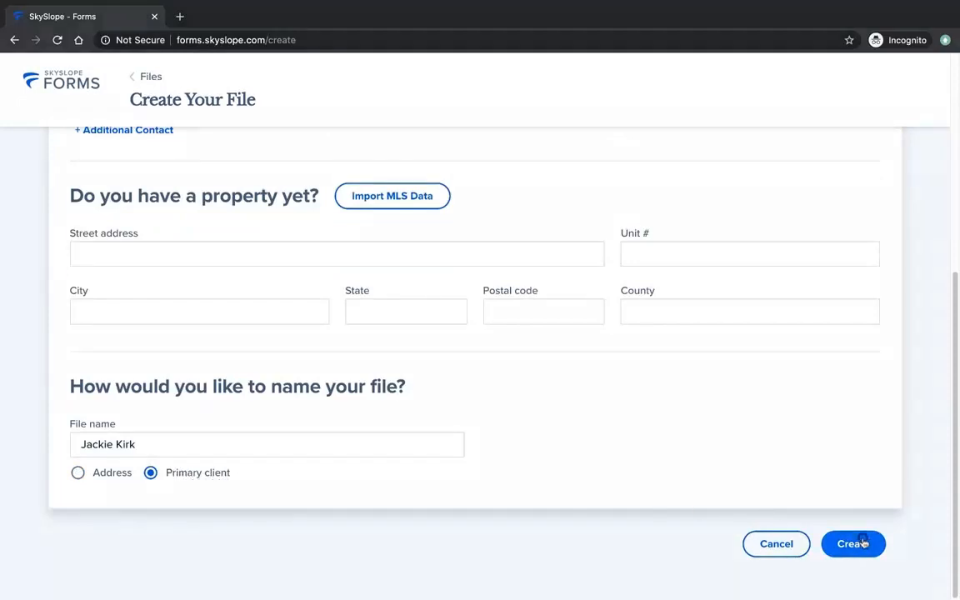
pyautogui.click(854, 543)
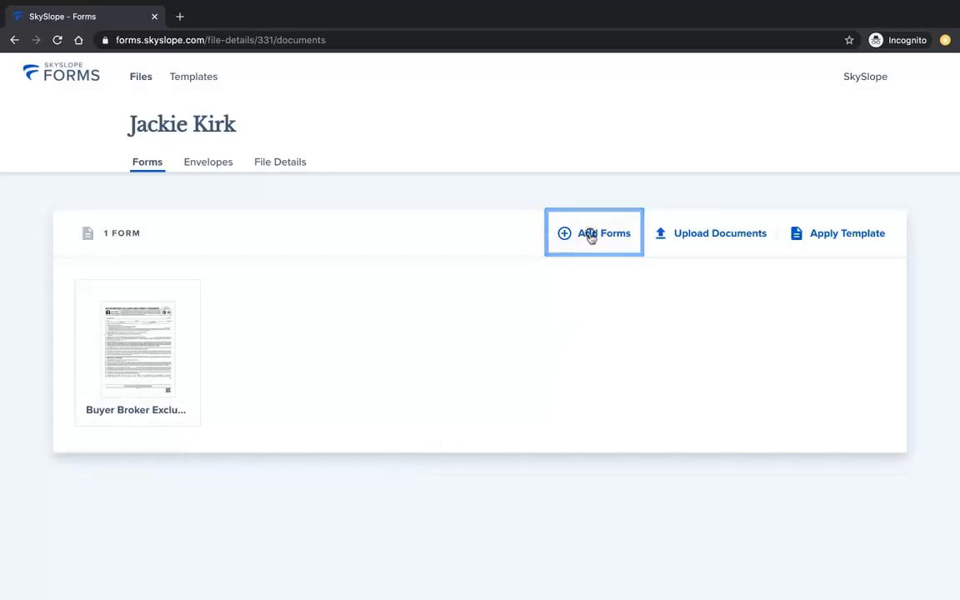
# Add the Residential Resale Real Estate Purchase Contract - AAR found via 'purchase contract'.
pyautogui.click(593, 233)
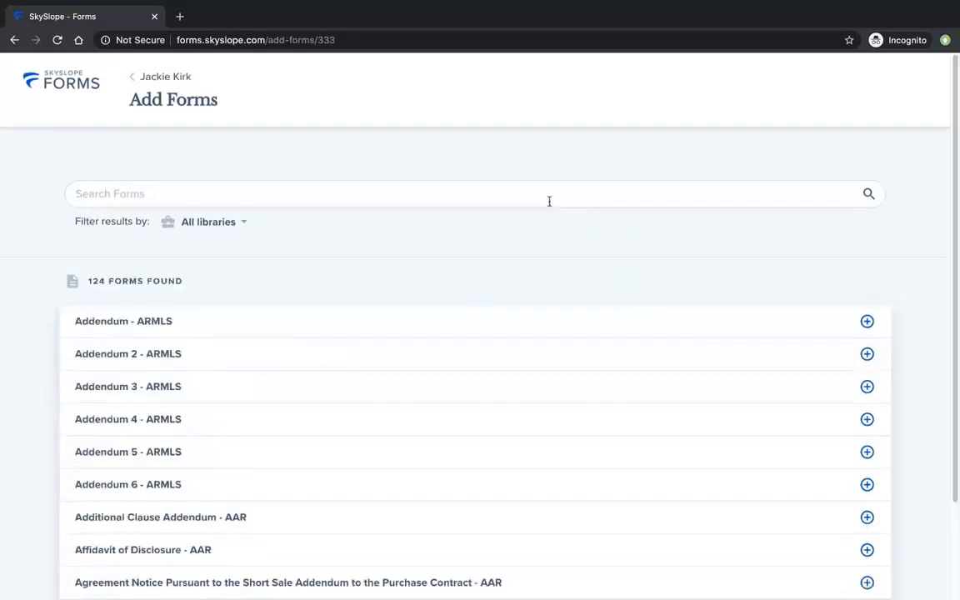
pyautogui.write('purchase c')
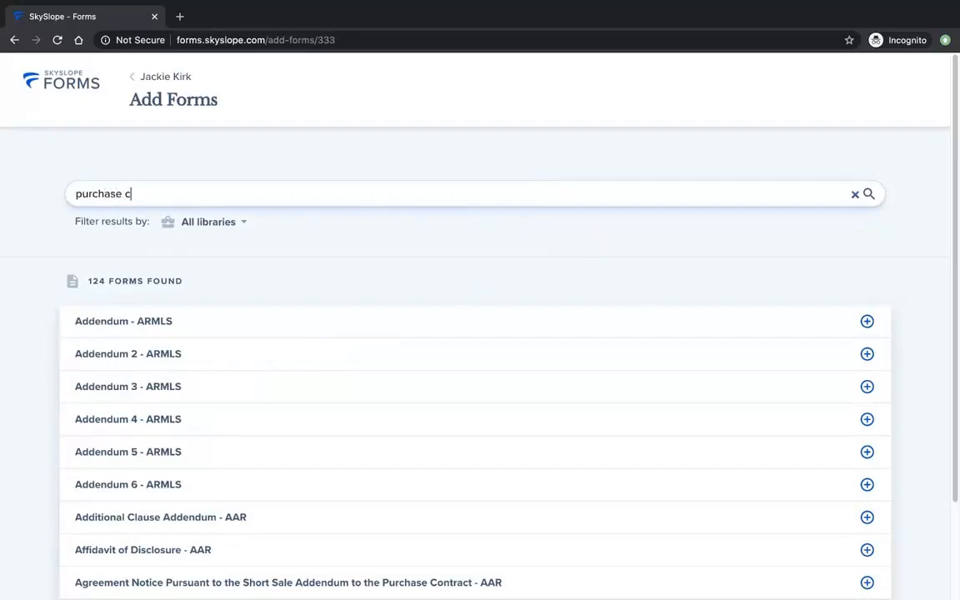
pyautogui.write('ontract')
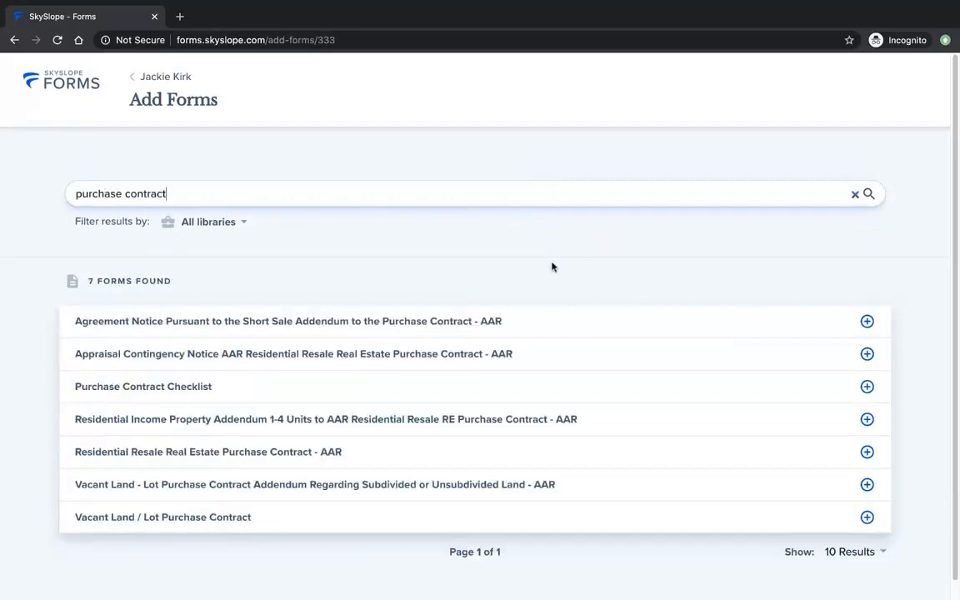
pyautogui.click(867, 451)
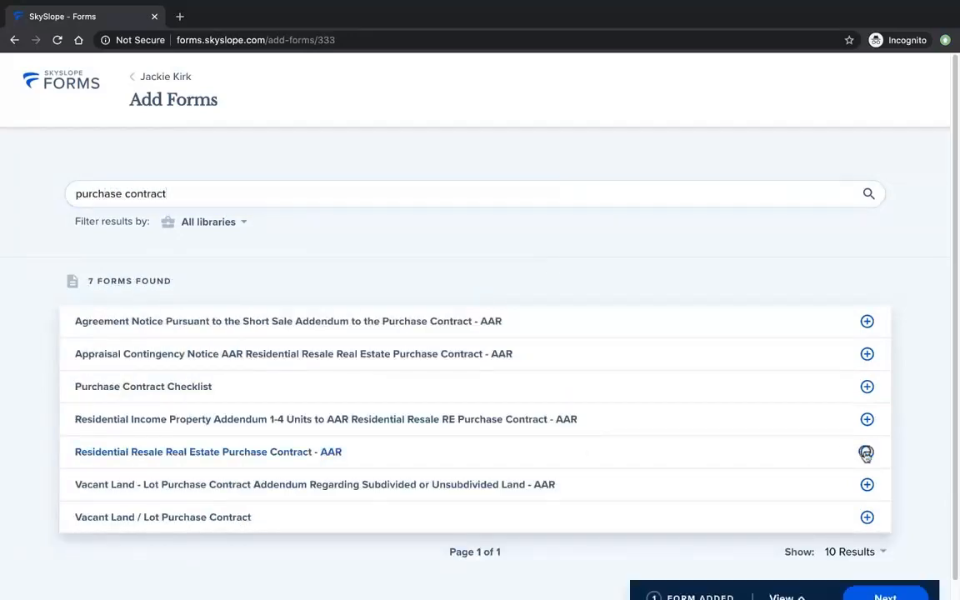
pyautogui.click(867, 452)
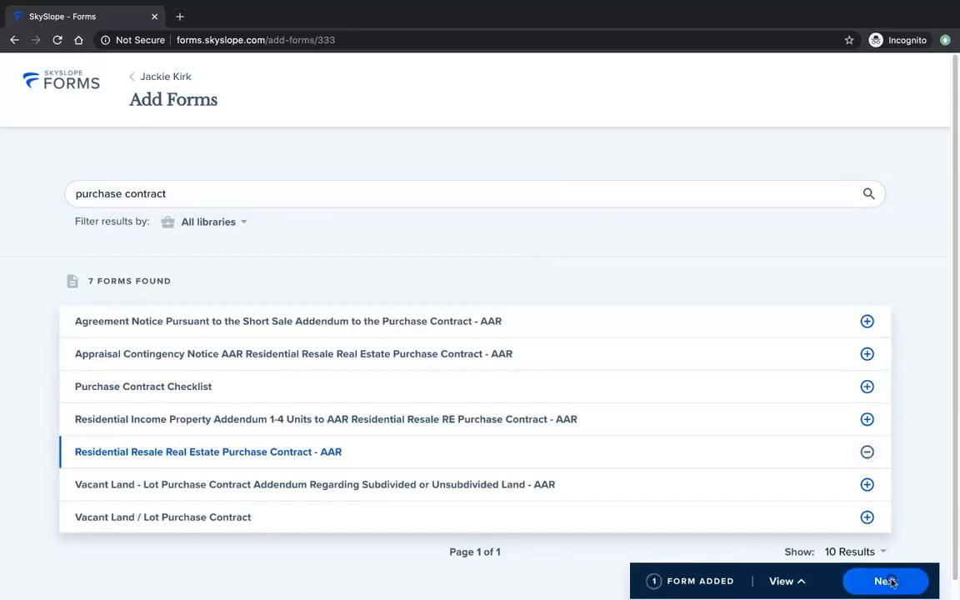
# Finish adding forms and open the residential resale contract for filling.
pyautogui.click(886, 580)
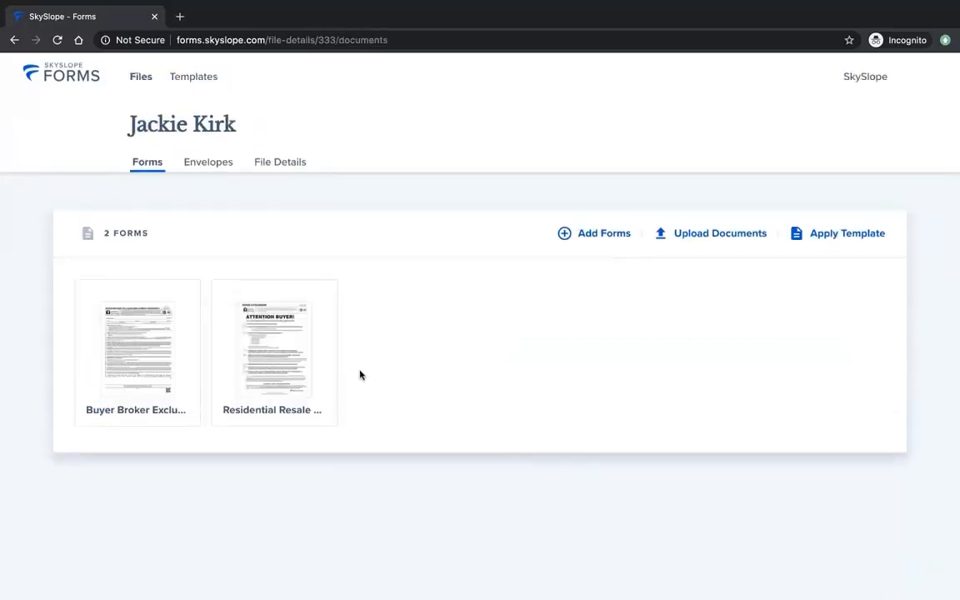
pyautogui.click(274, 346)
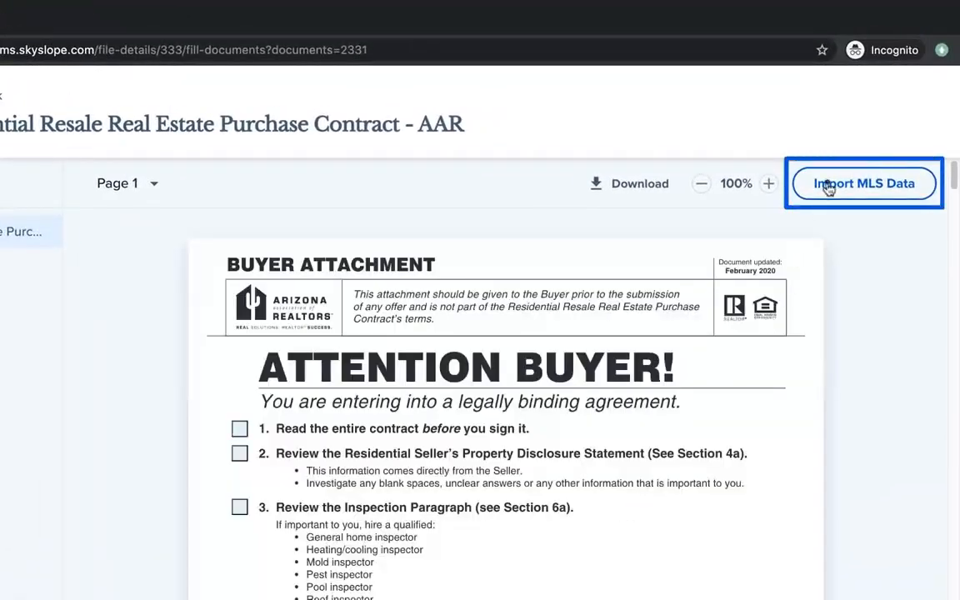
pyautogui.click(864, 183)
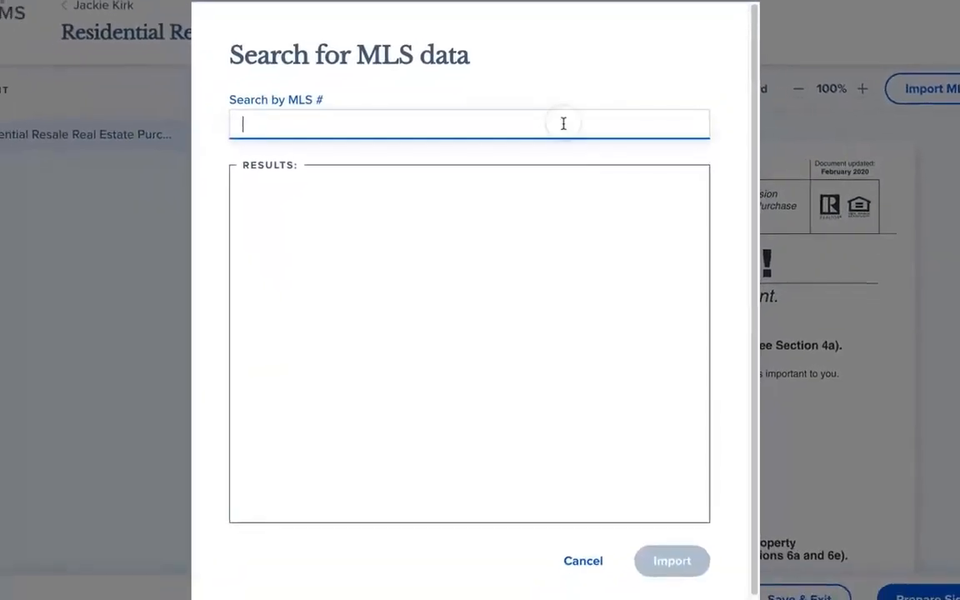
pyautogui.write('6083788')
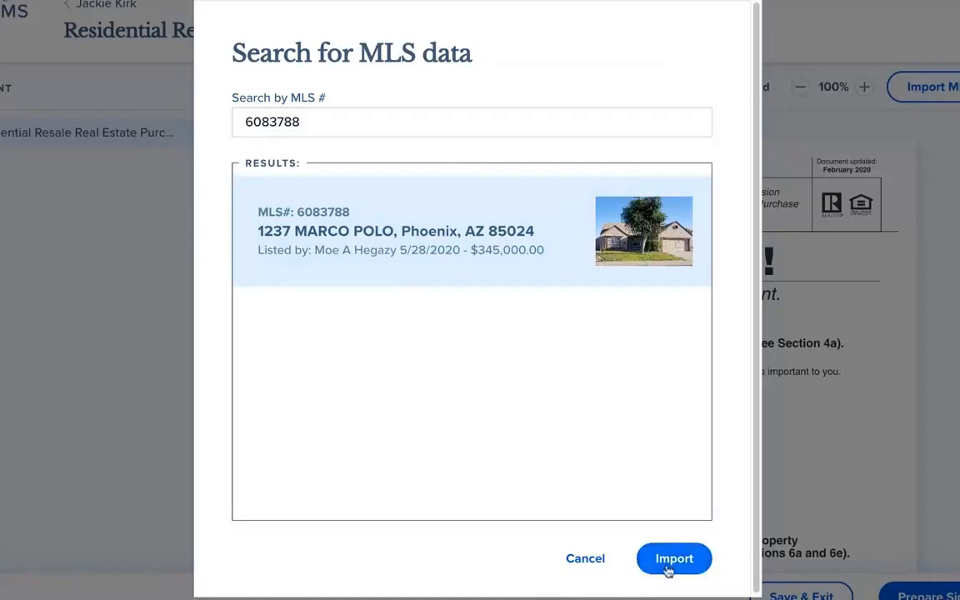
pyautogui.click(674, 559)
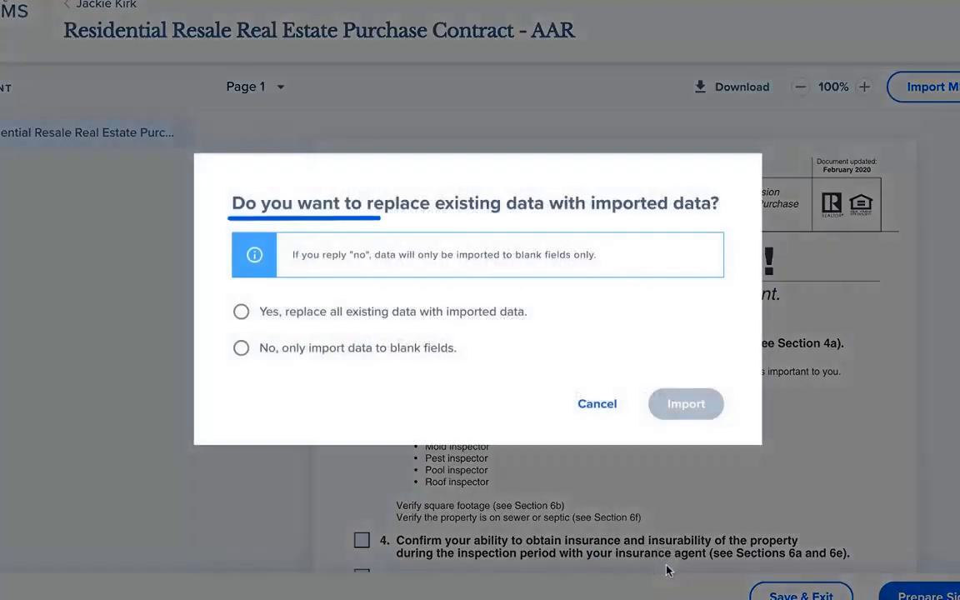
pyautogui.moveTo(550, 311)
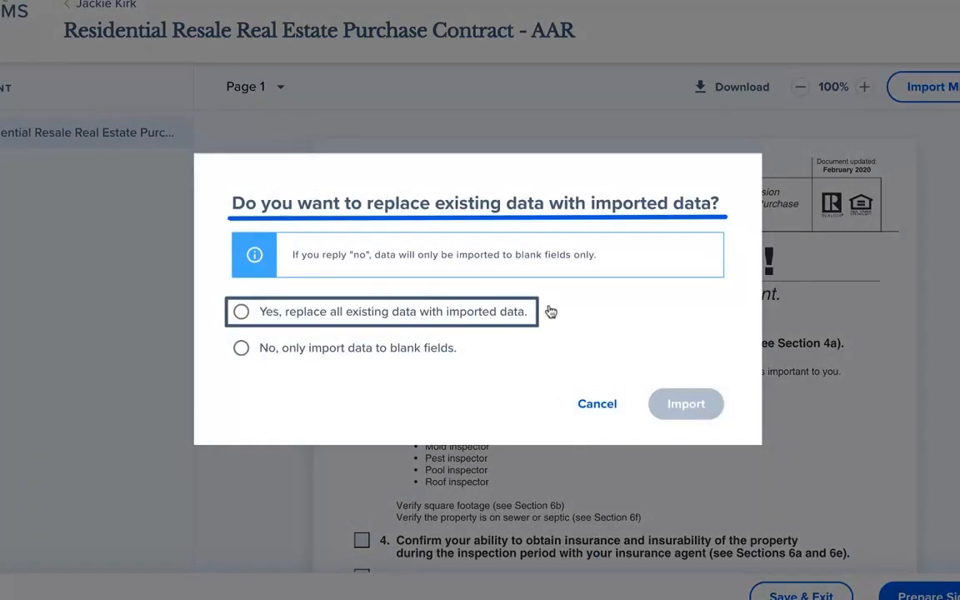
# Confirm the import with 'Yes, replace all existing data with imported data'.
pyautogui.click(240, 349)
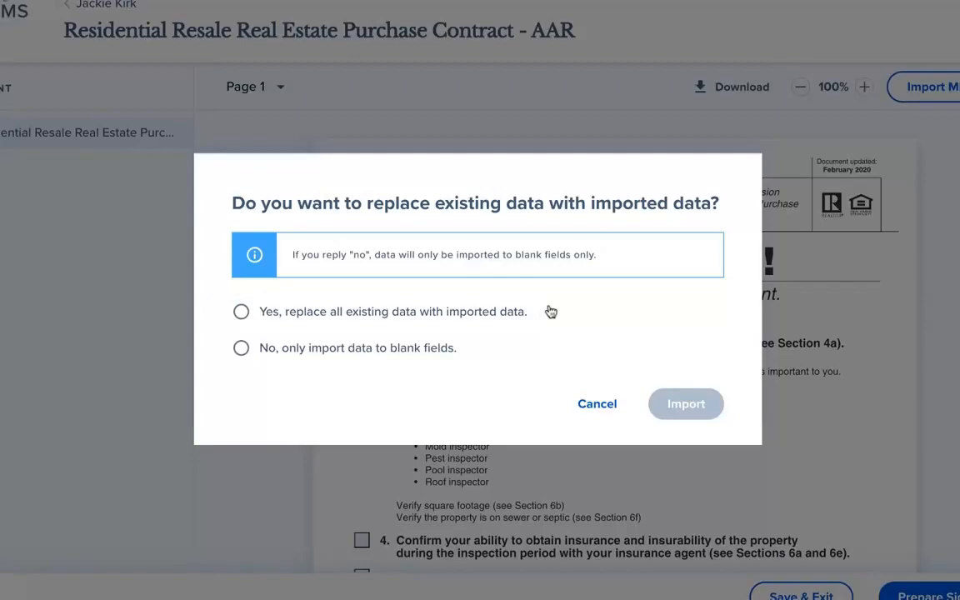
pyautogui.click(240, 312)
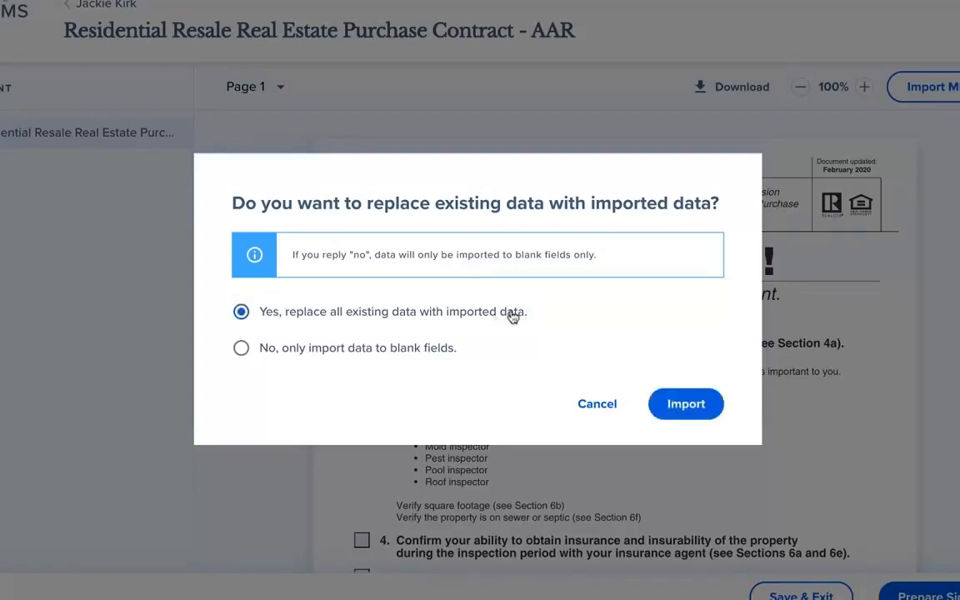
pyautogui.click(687, 404)
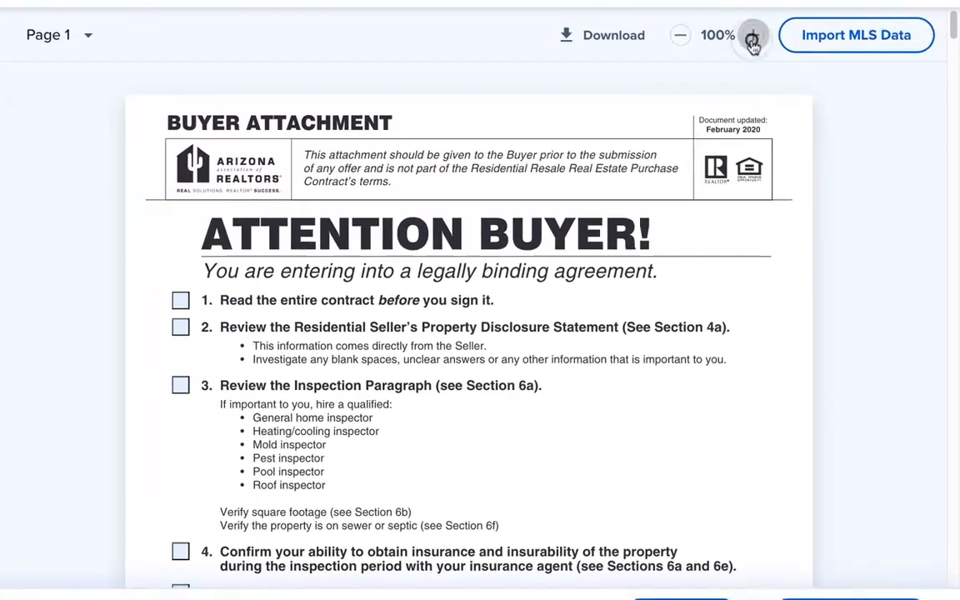
pyautogui.click(754, 35)
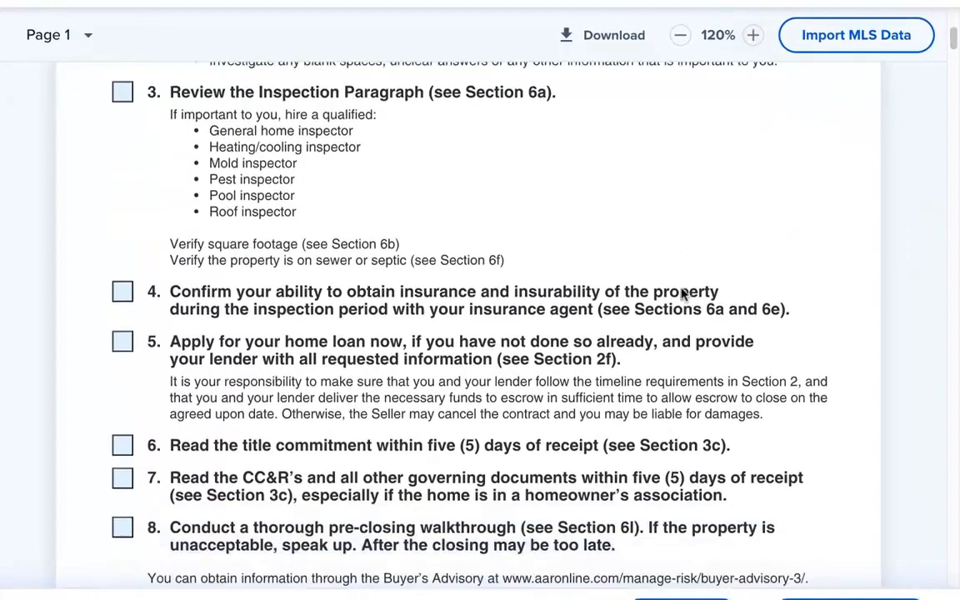
pyautogui.scroll(-3)
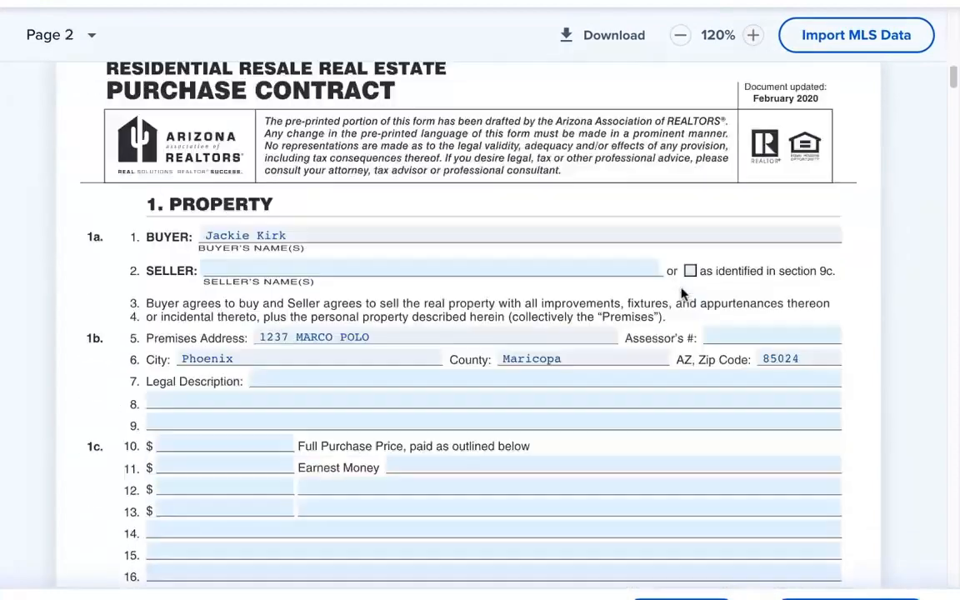
pyautogui.scroll(-3)
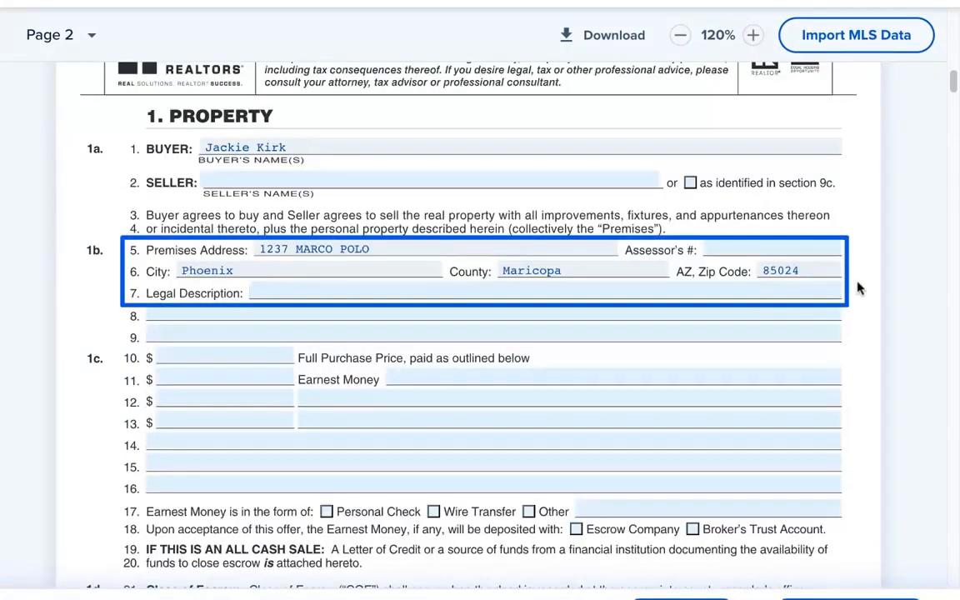
pyautogui.click(60, 34)
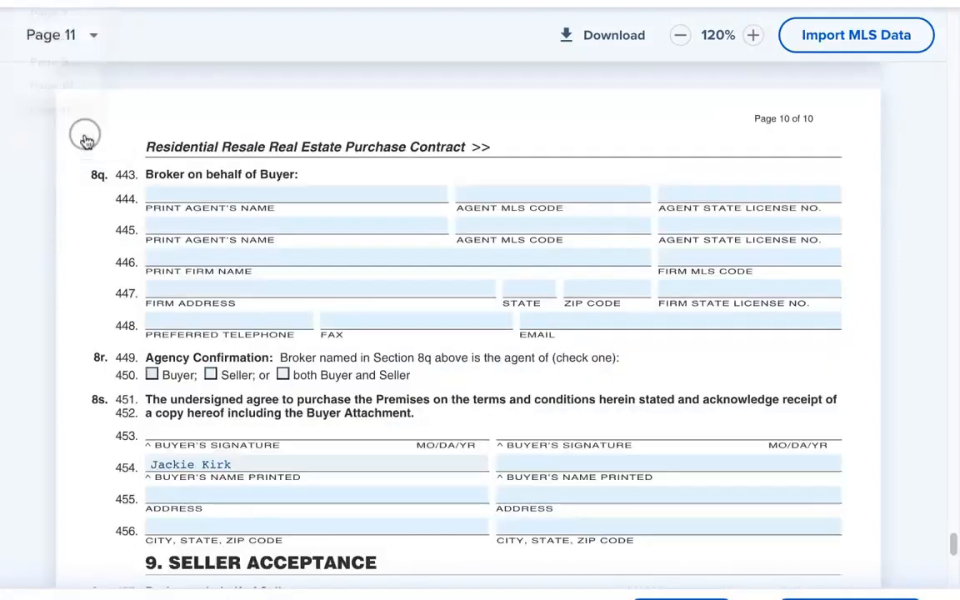
pyautogui.scroll(-3)
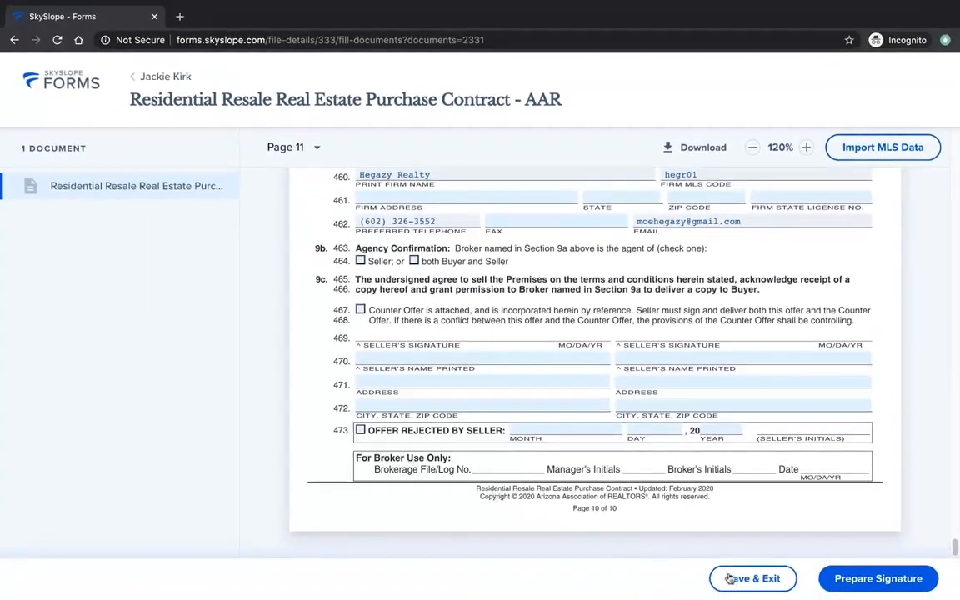
pyautogui.click(754, 579)
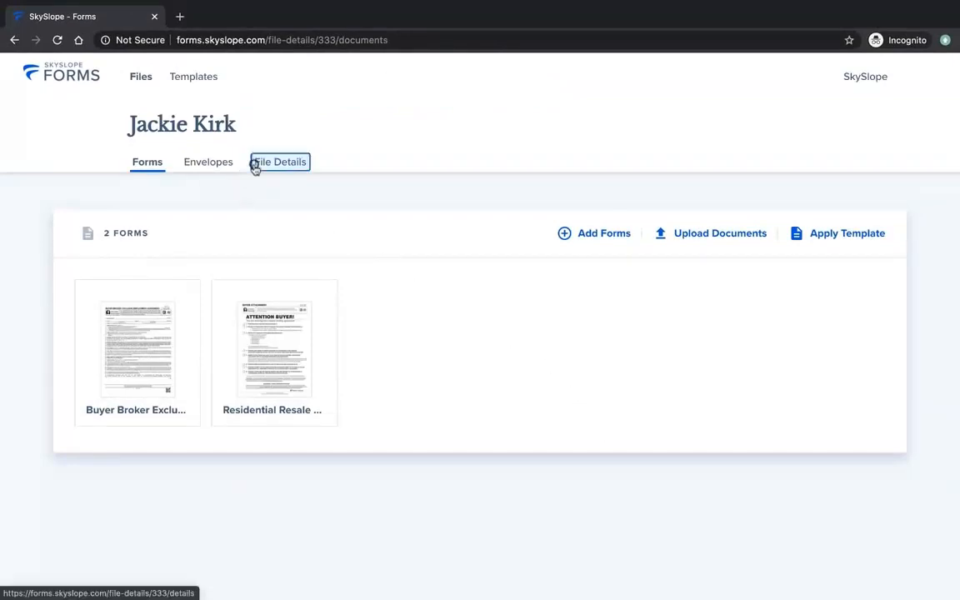
pyautogui.click(280, 162)
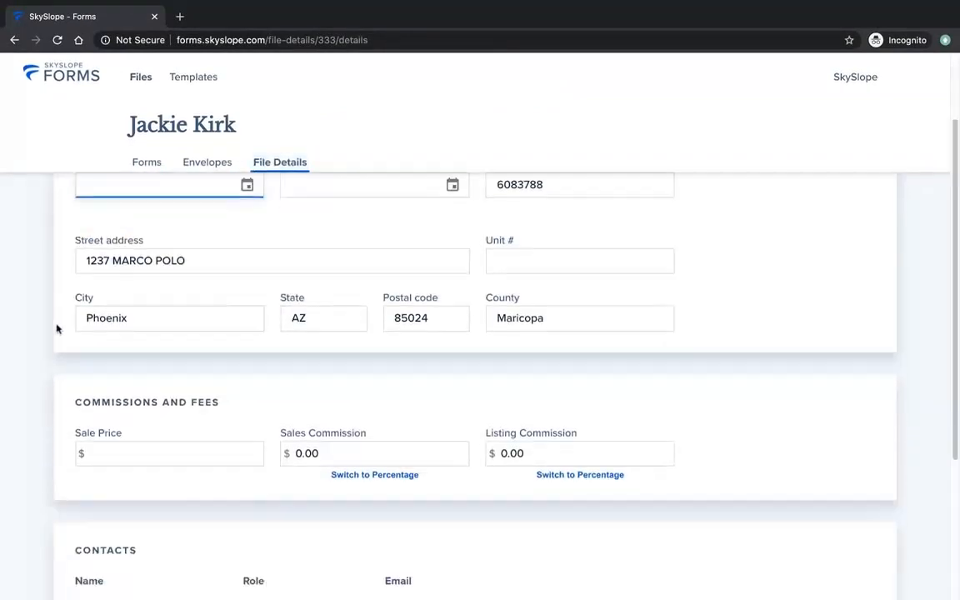
pyautogui.scroll(-3)
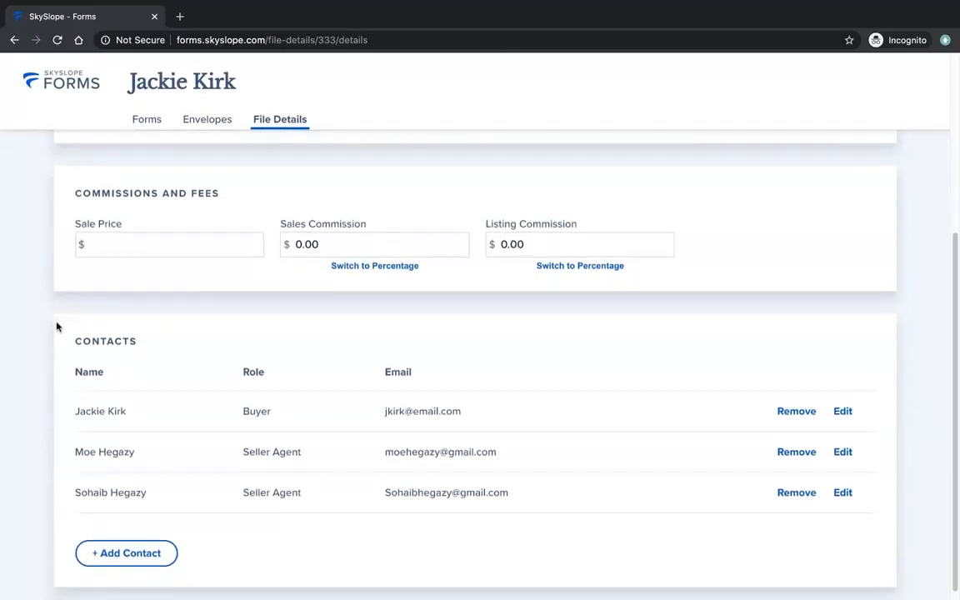
pyautogui.scroll(3)
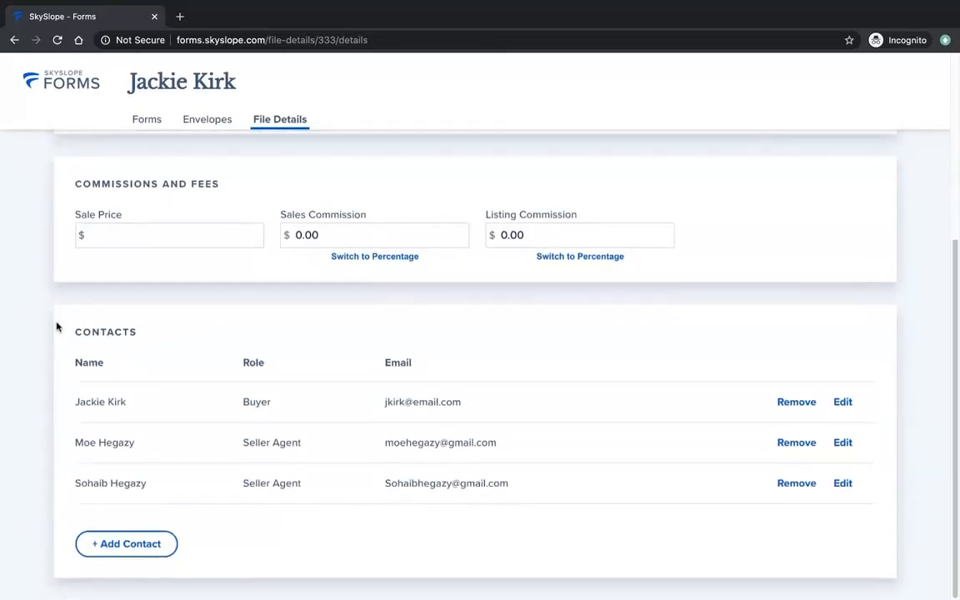
pyautogui.scroll(3)
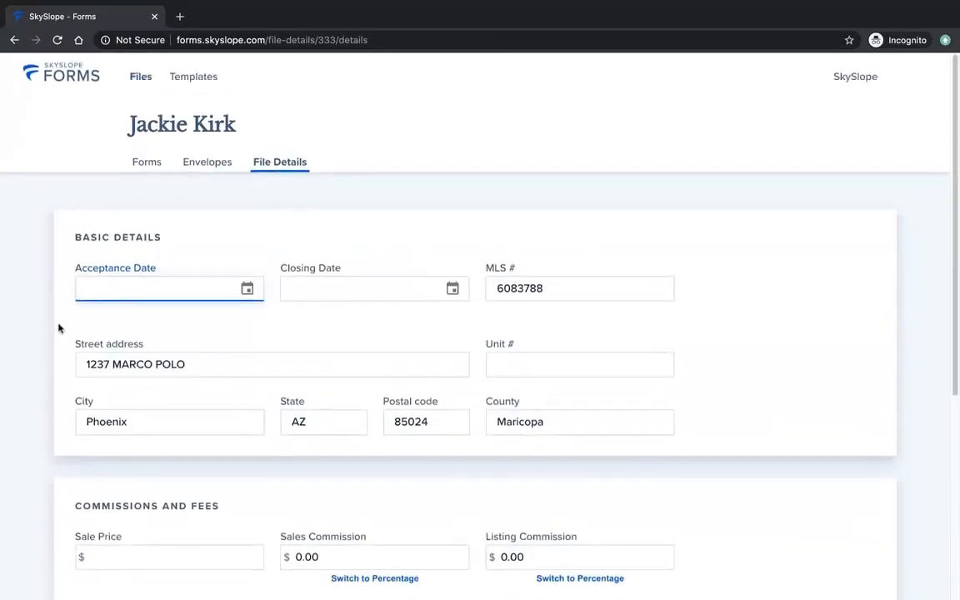
pyautogui.click(140, 76)
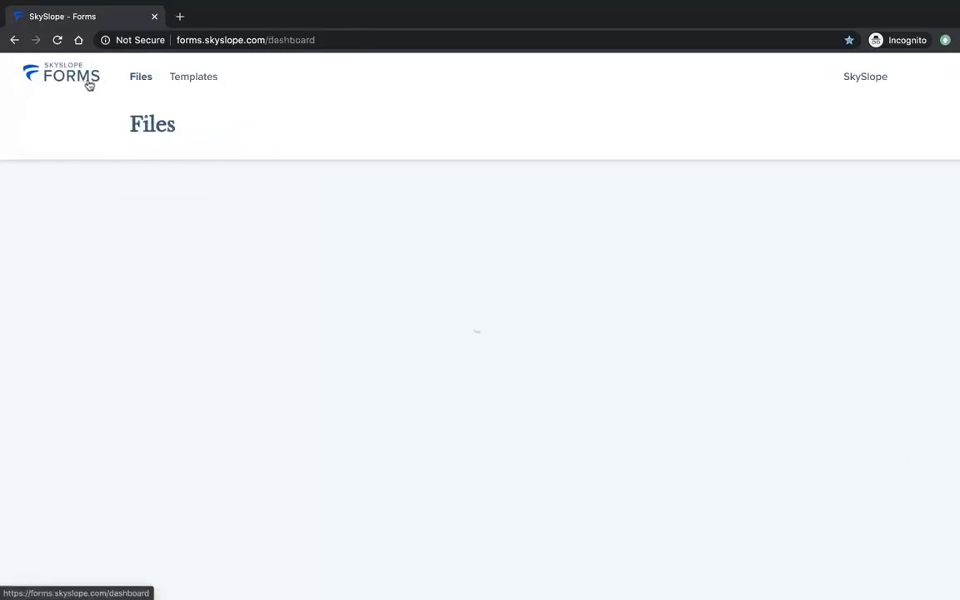